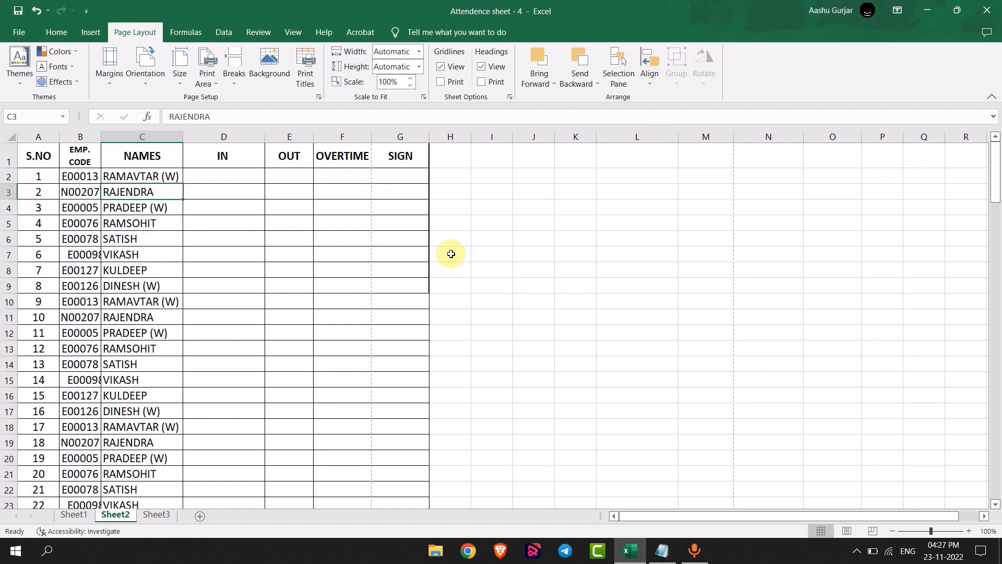
Select cells A3:G11 and set them as the print area from Page Layout
left_click(37, 191)
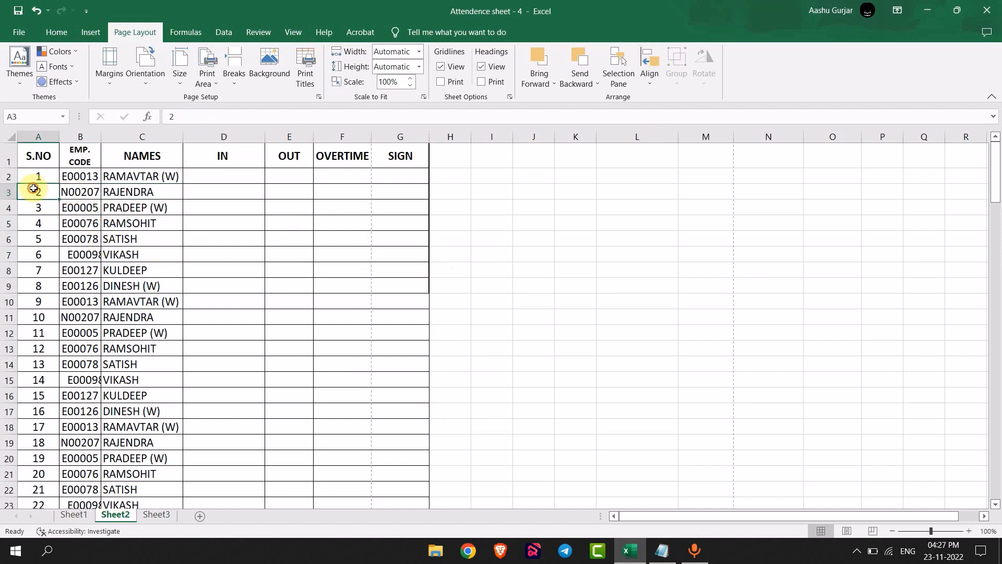
left_click_drag(32, 188, 388, 307)
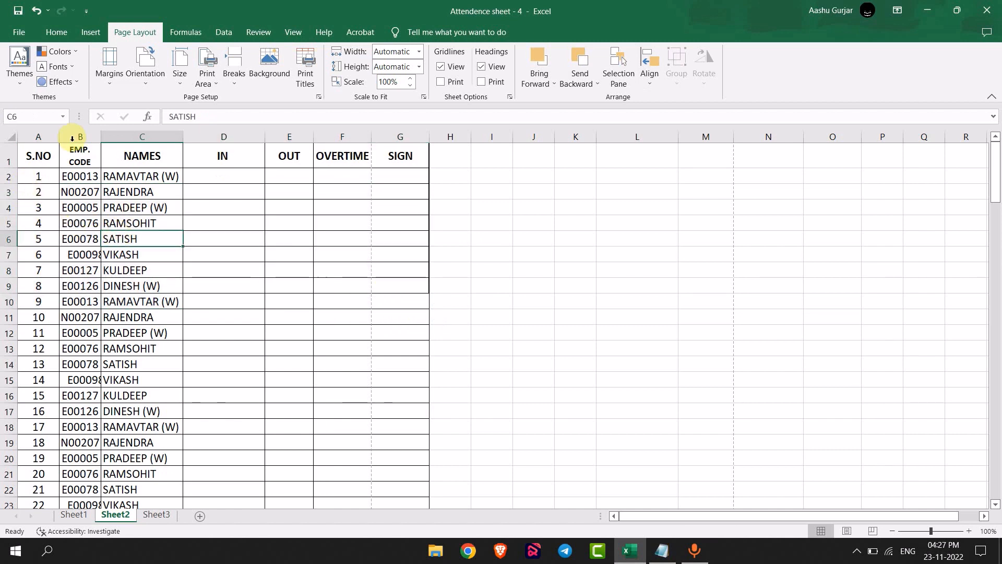
left_click(56, 32)
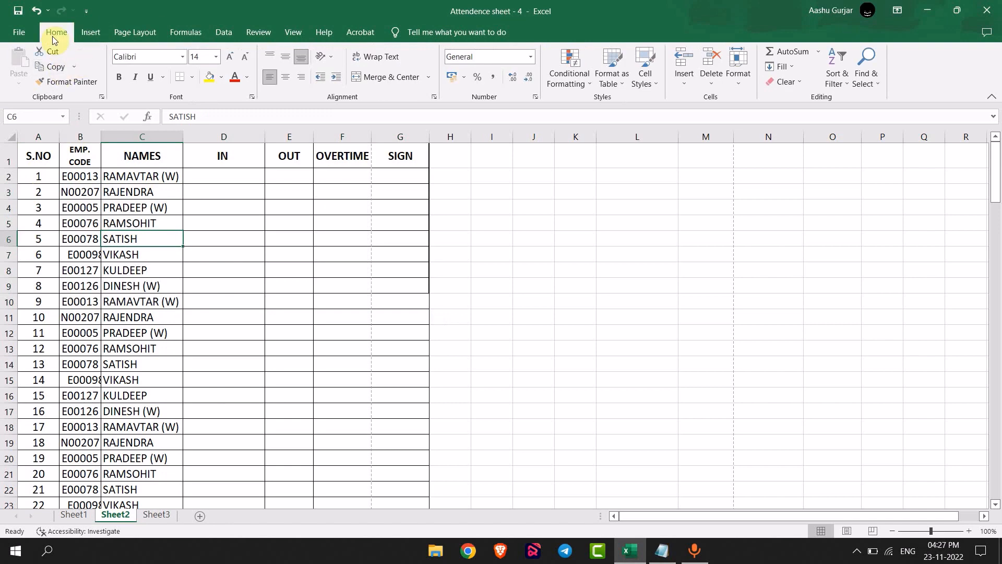
left_click(135, 32)
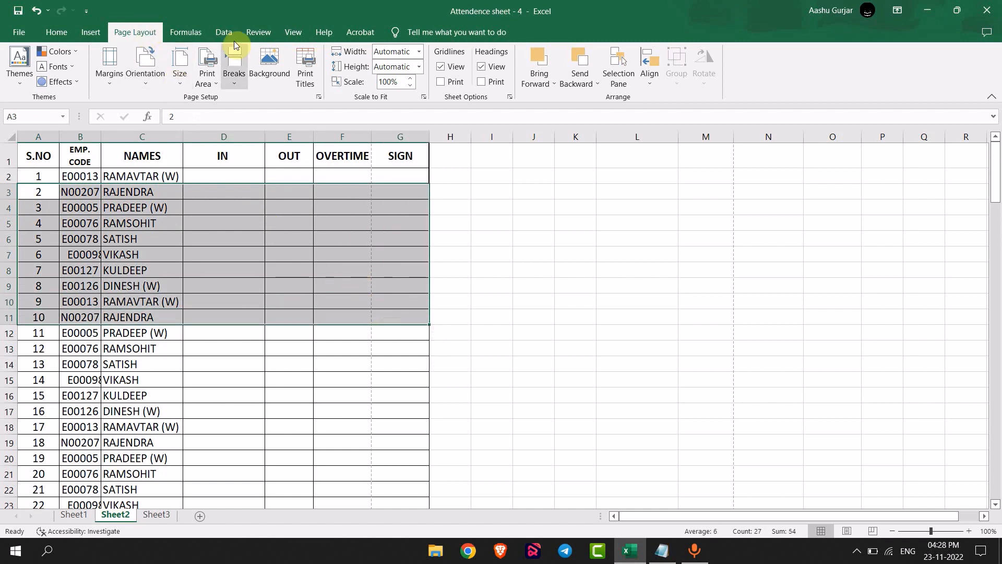
left_click(206, 64)
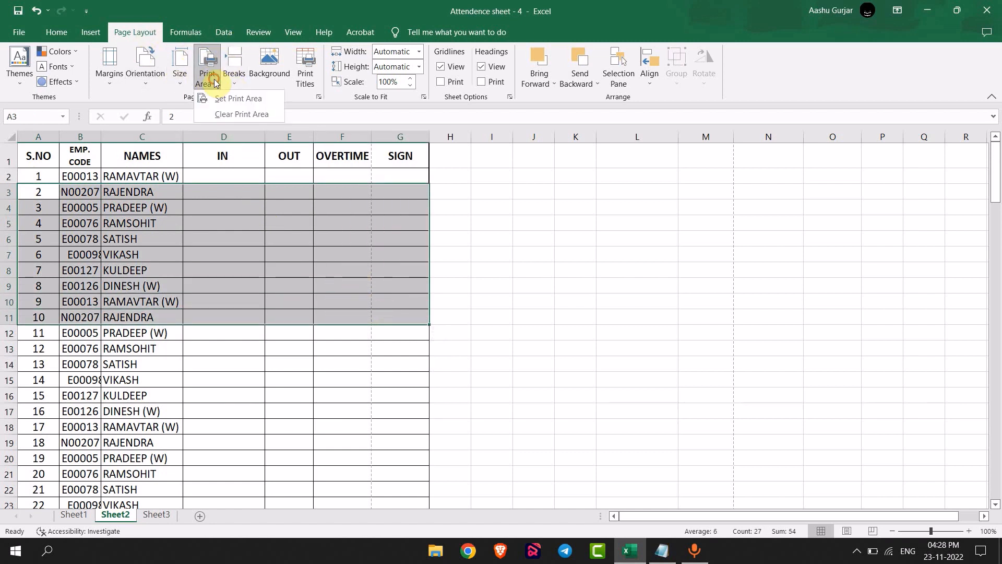
left_click(237, 99)
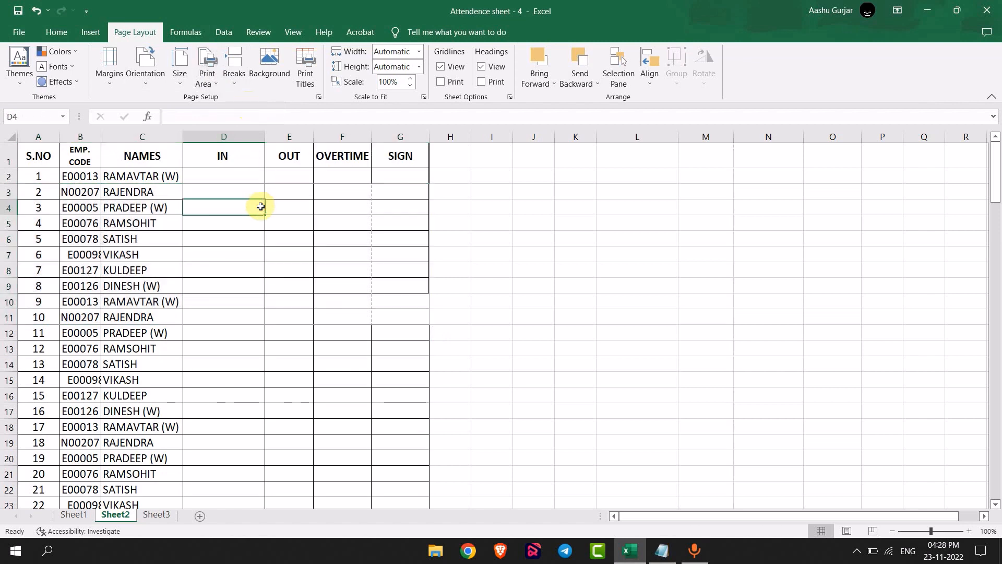
Set rows to repeat at top to $1:$1 and confirm the print titles
key("ctrl+p")
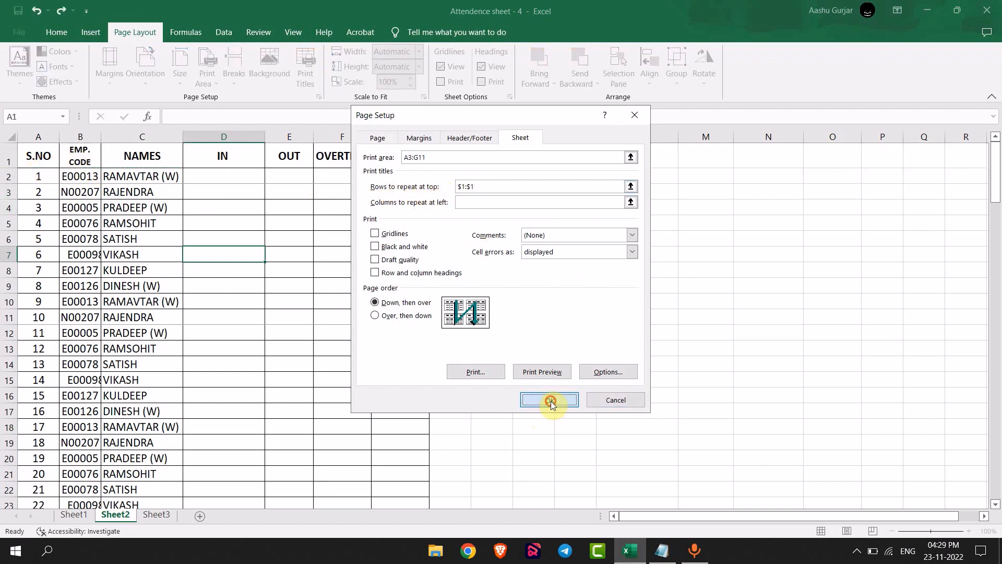
left_click(549, 400)
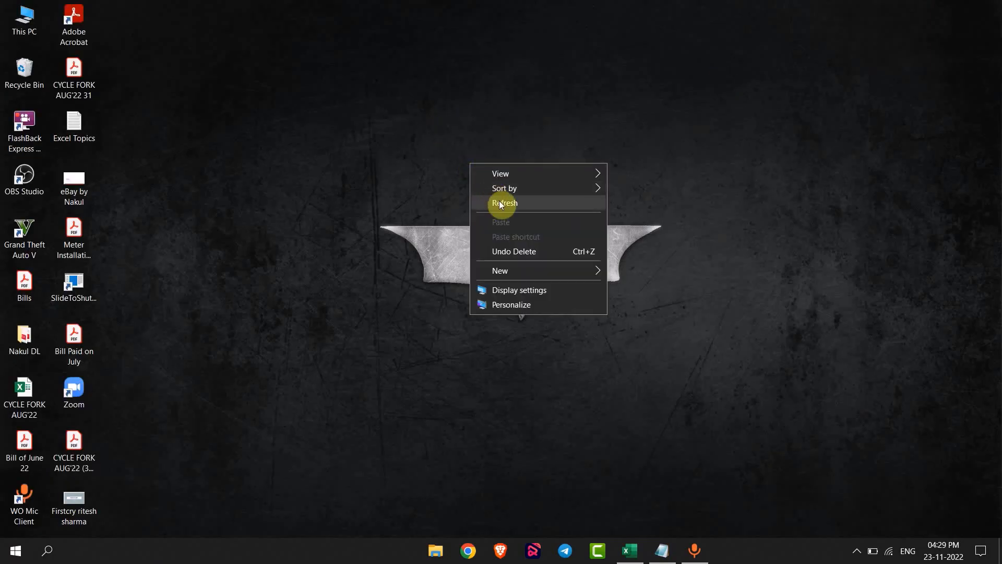
Refresh the Windows desktop with Excel out of view
left_click(504, 203)
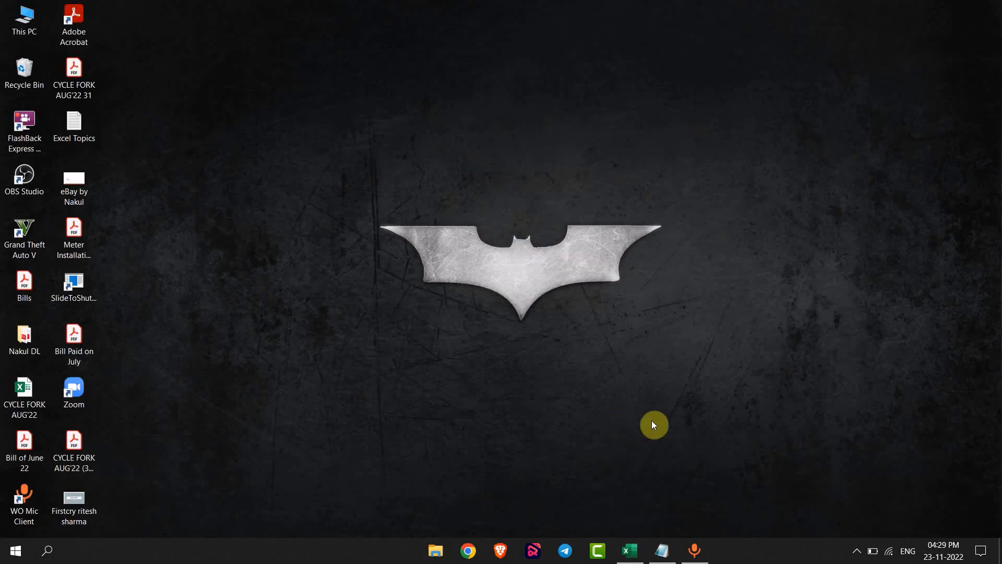